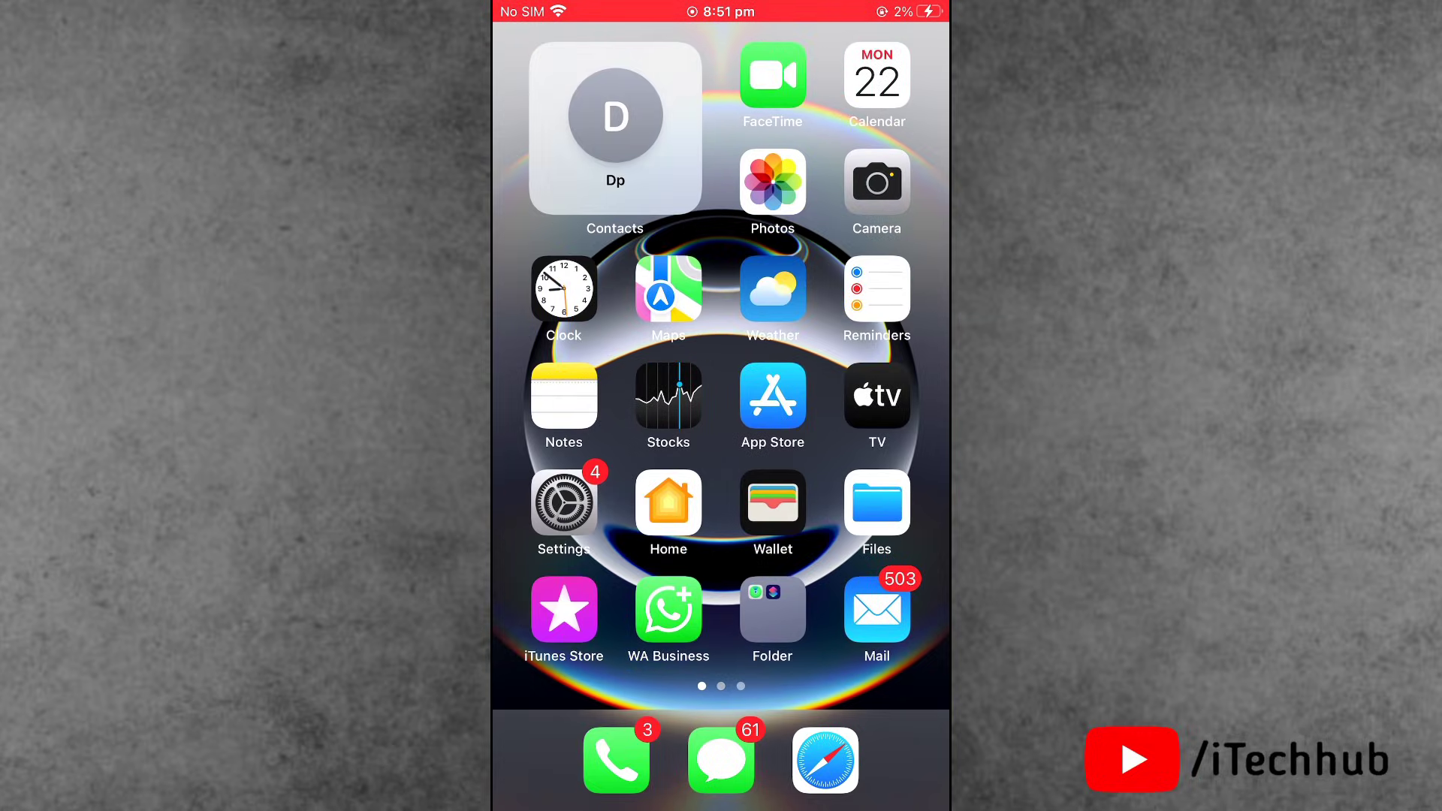
Step: Switch on Reduce Motion under Accessibility > Motion and return to the Home Screen
left_click(562, 504)
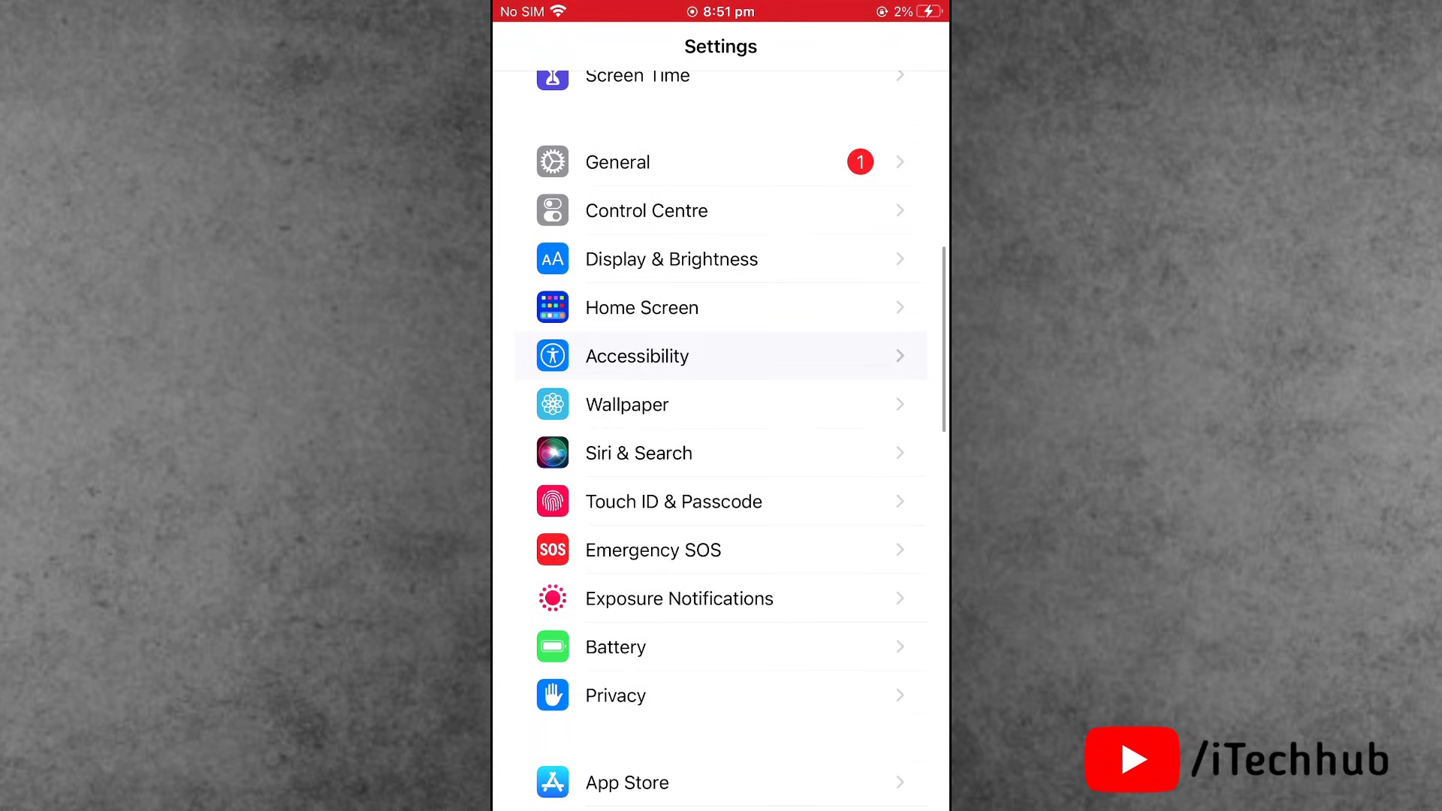
left_click(637, 356)
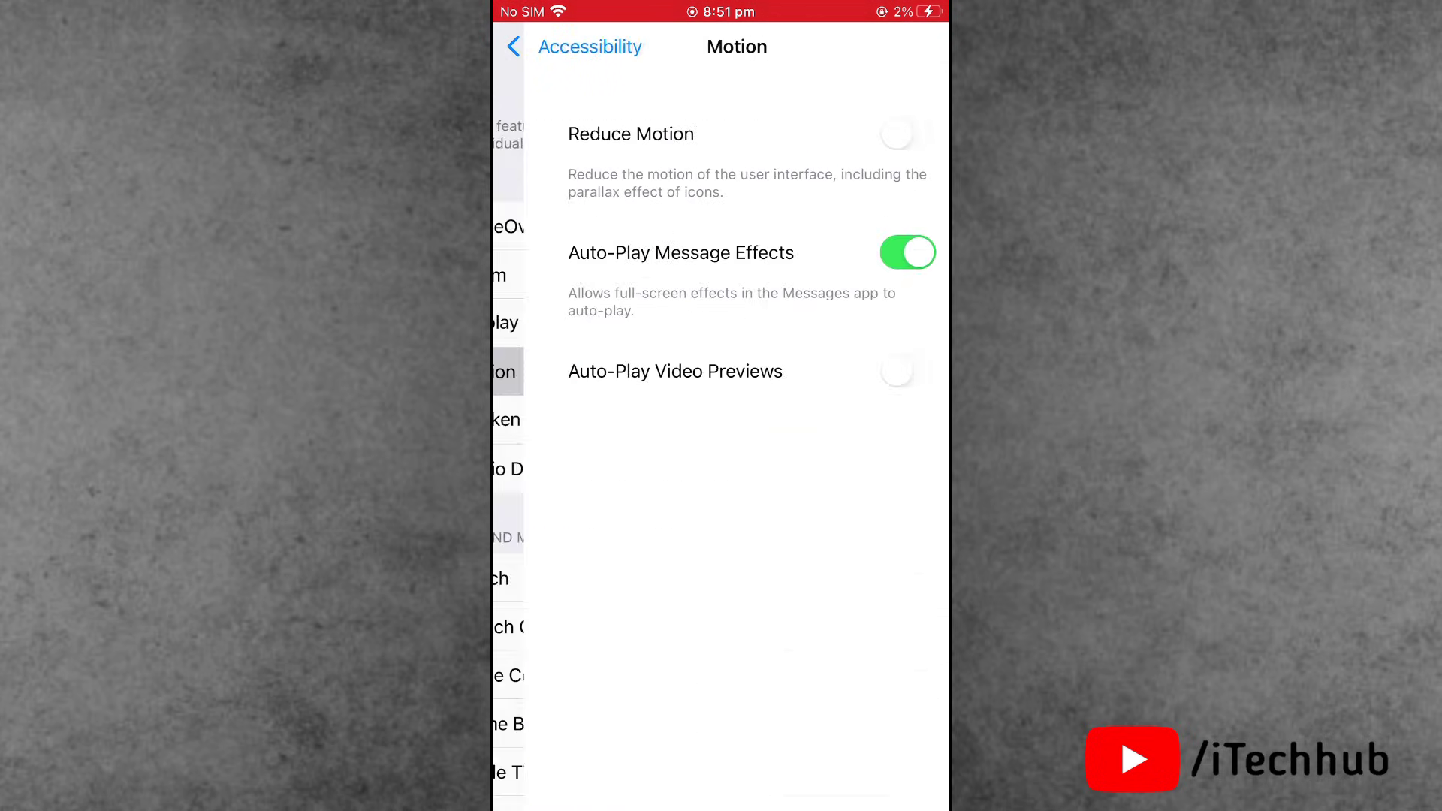
left_click(895, 133)
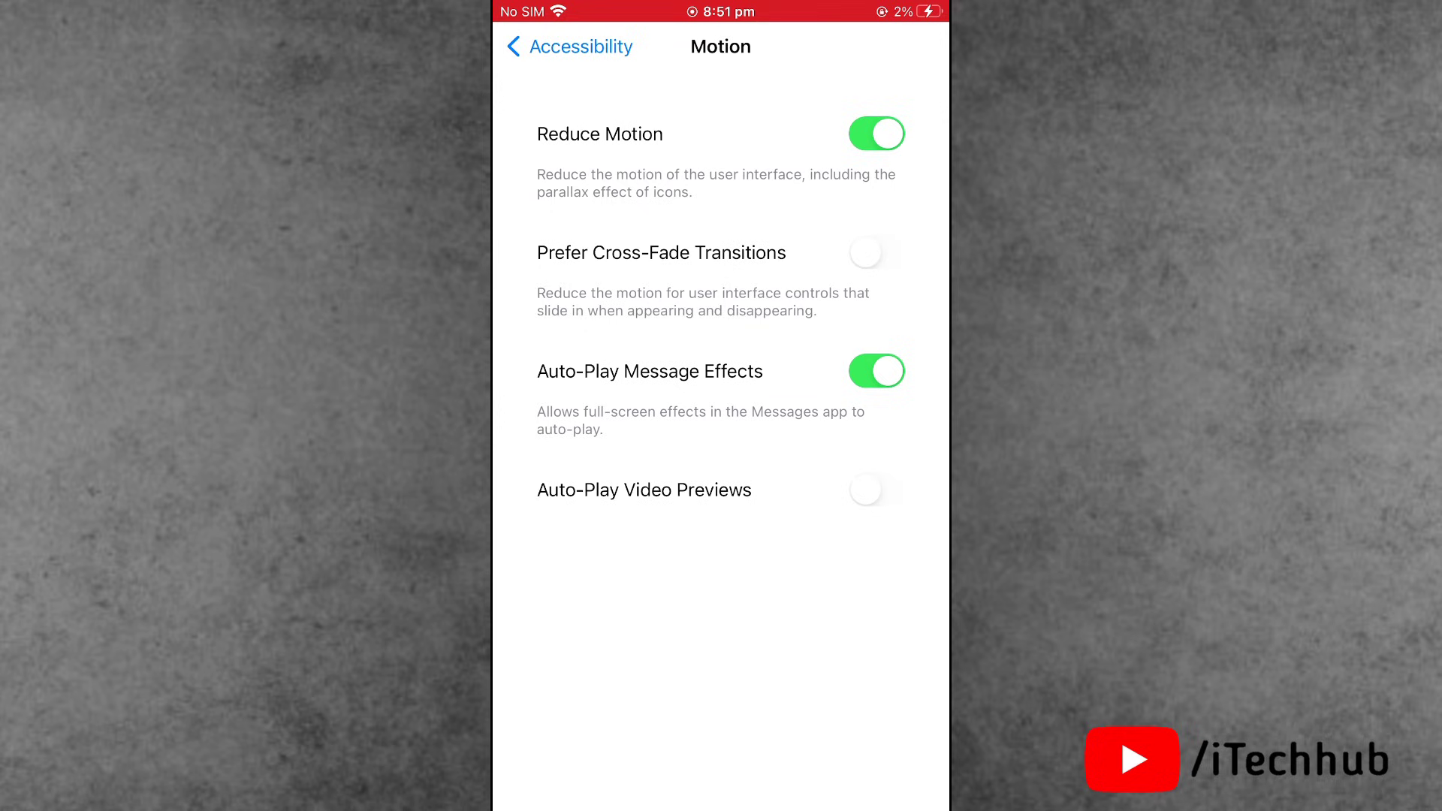
left_click(874, 134)
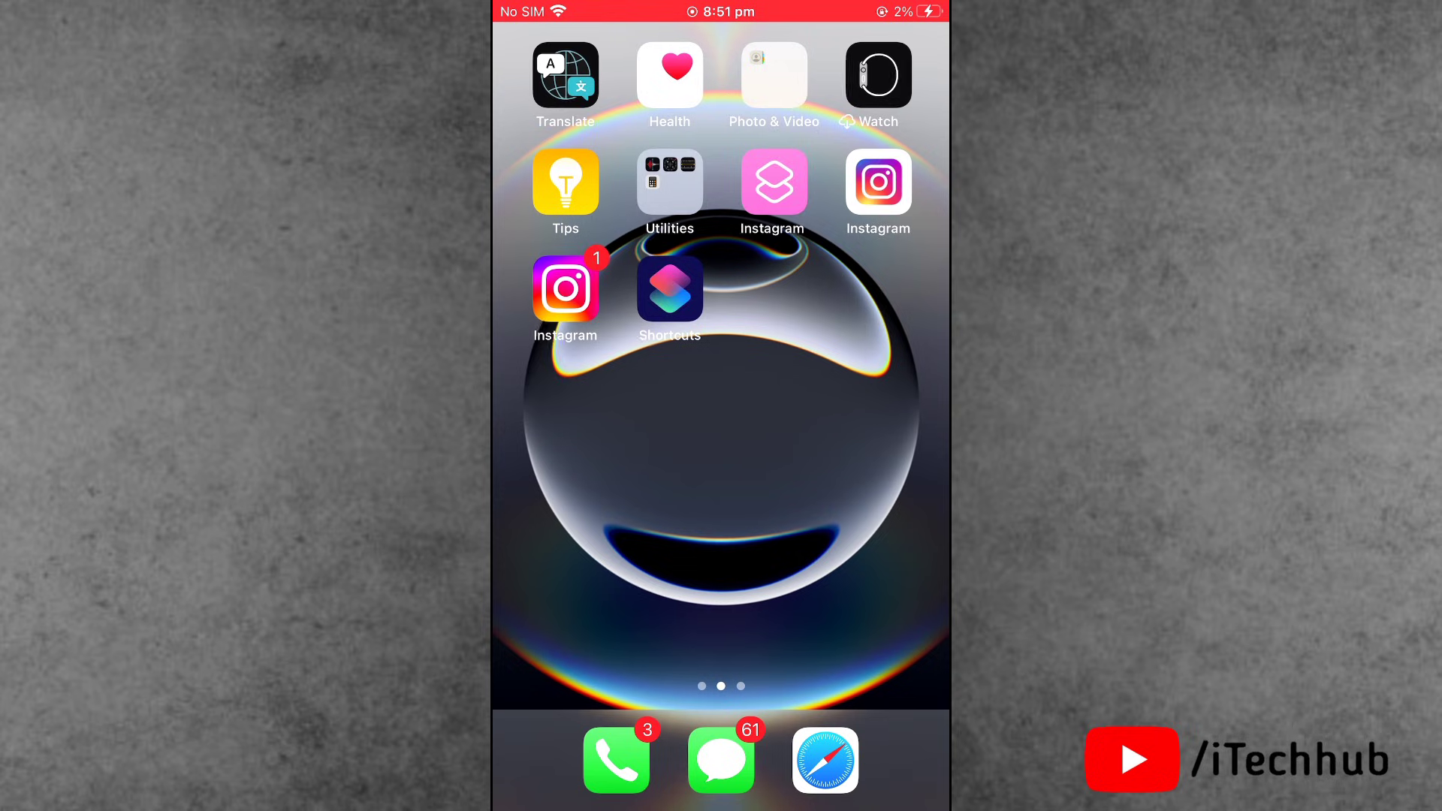
Step: Swipe the Home Screen back to its first page of apps
scroll("right", 3)
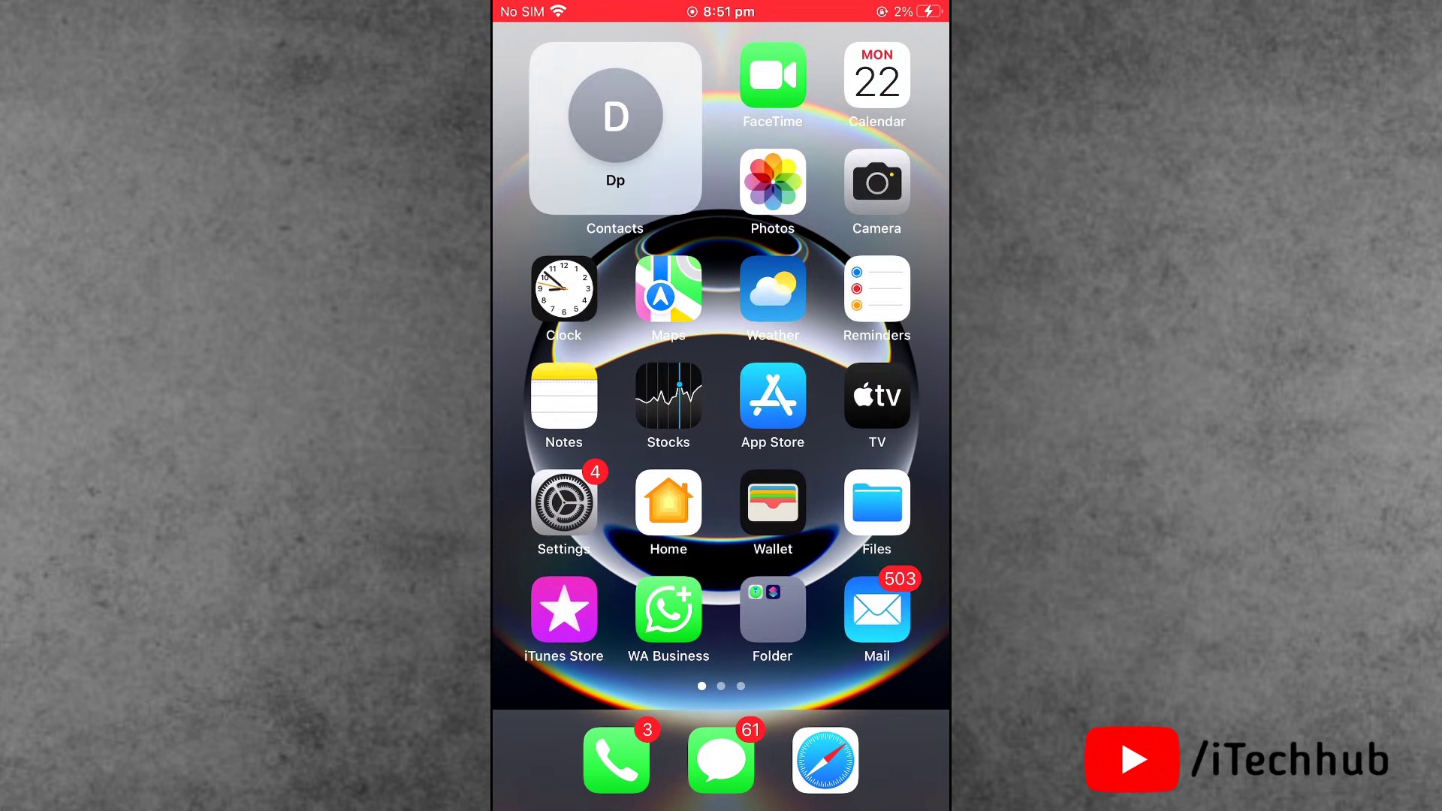
left_click(564, 506)
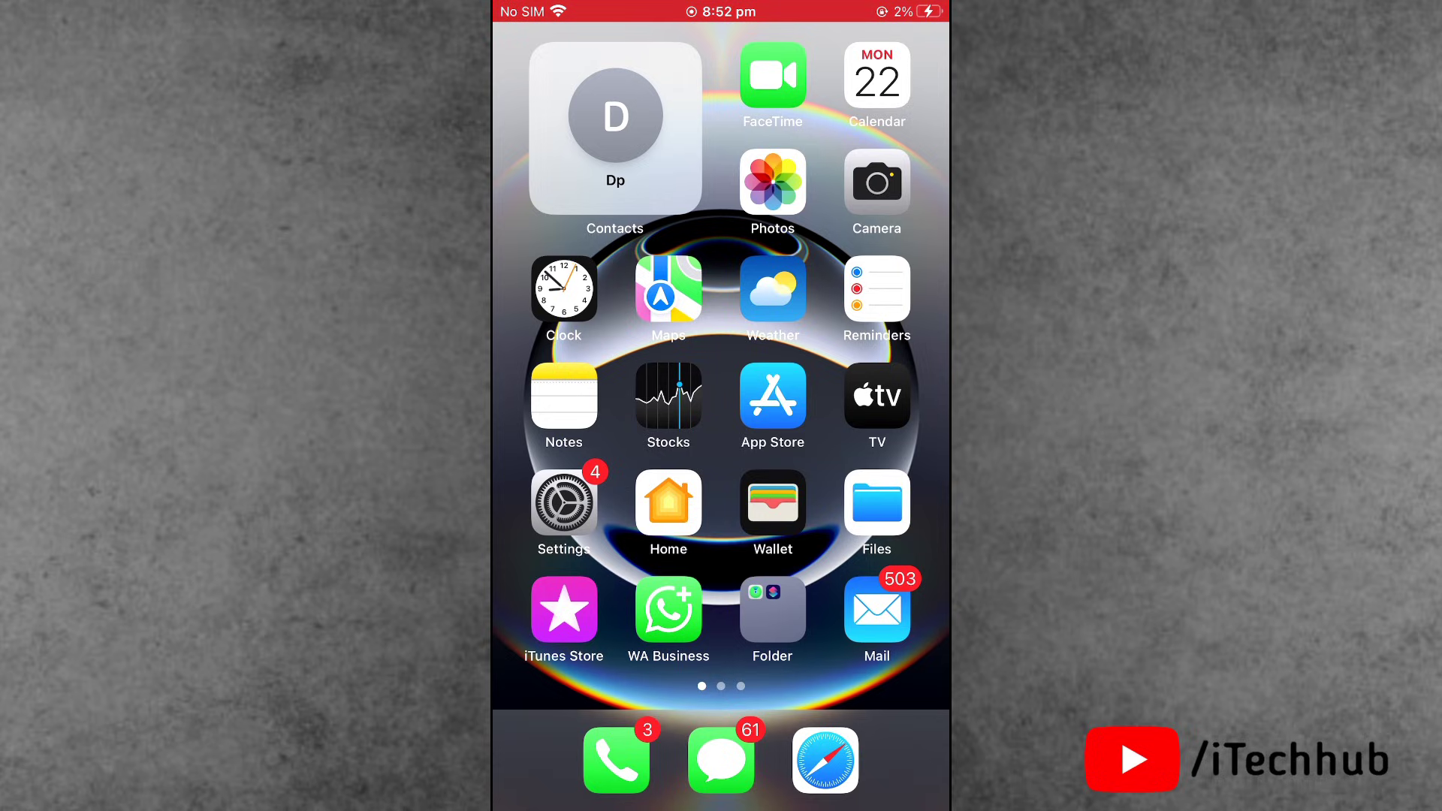
Step: Shut the iPhone down from Settings > General and slide to power off
left_click(563, 503)
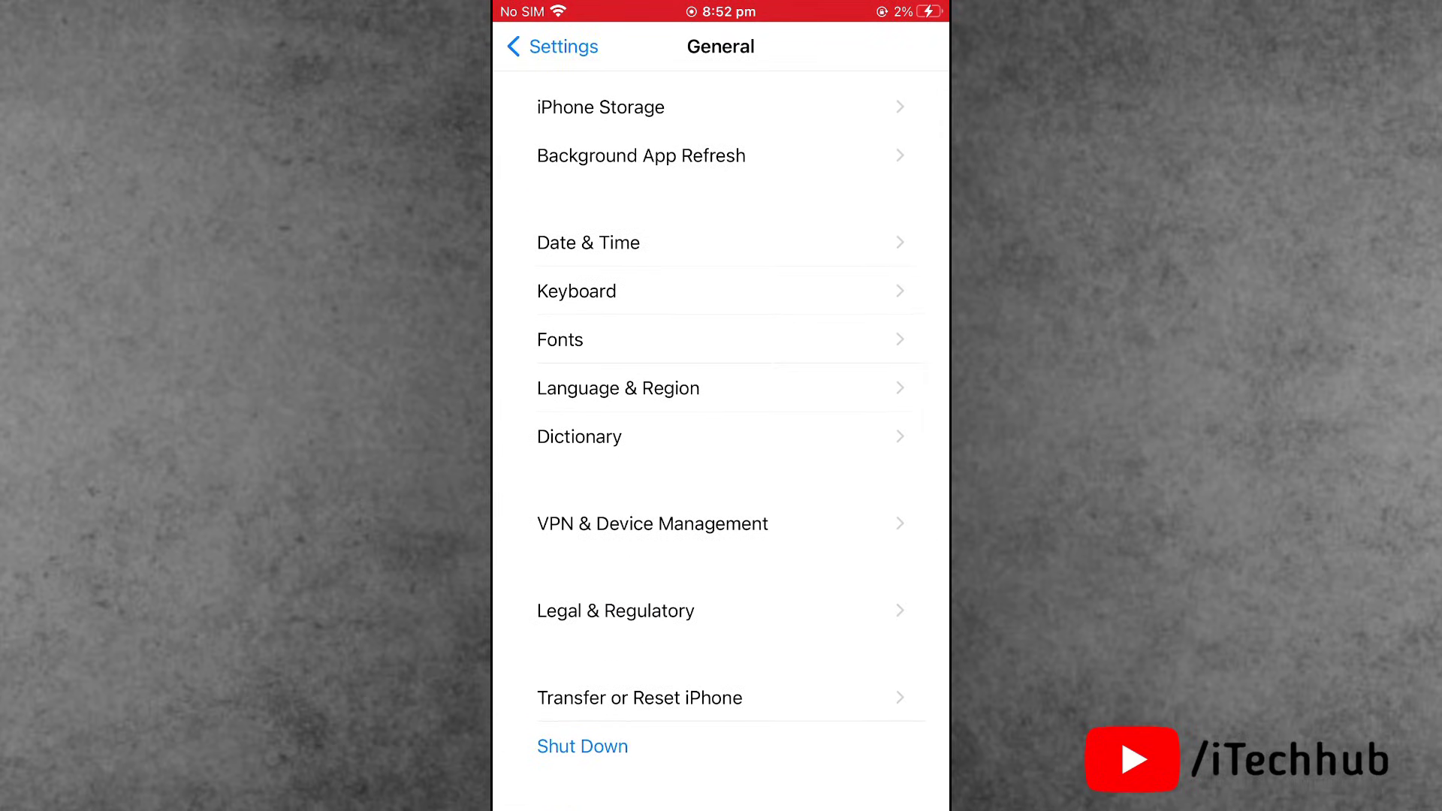
left_click(581, 747)
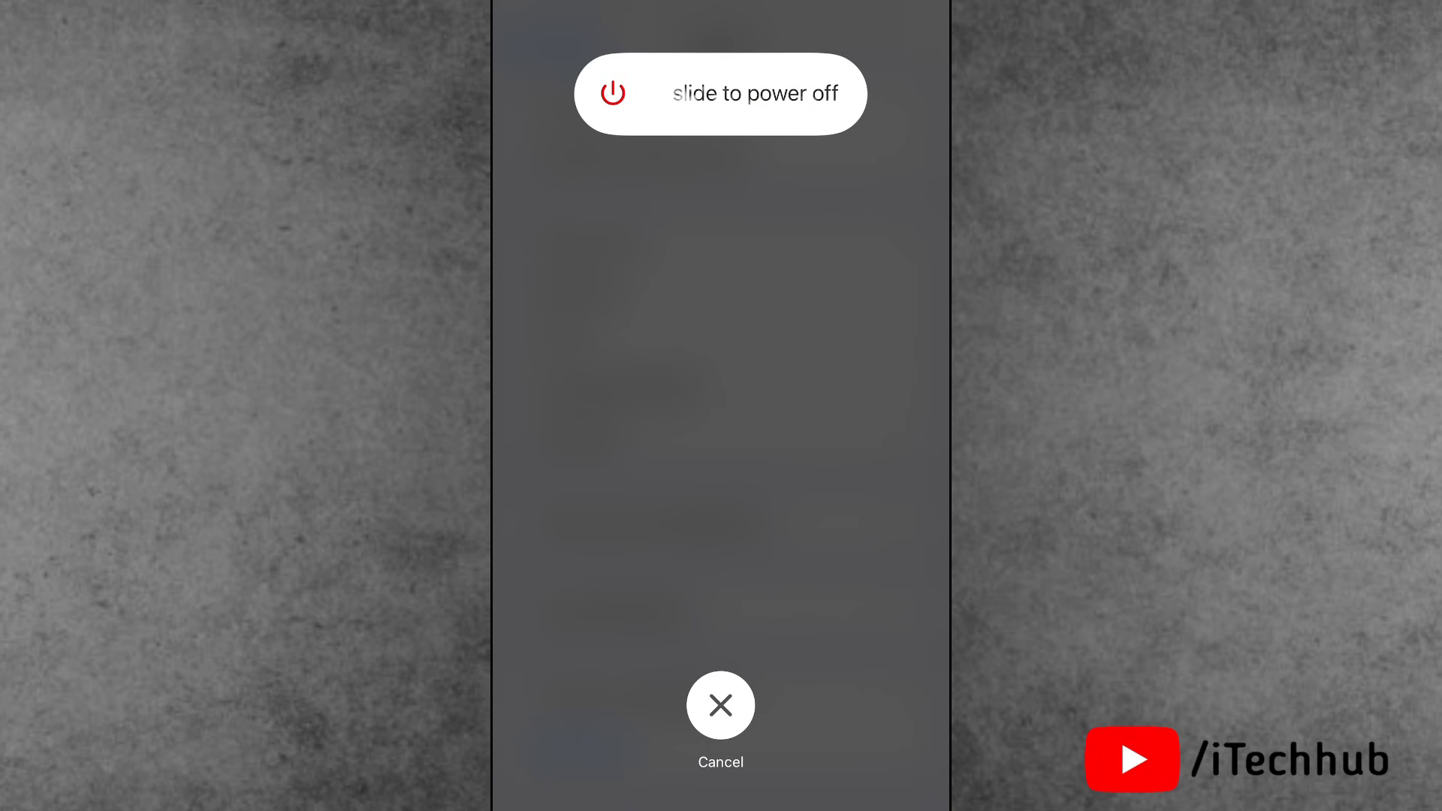
left_click(719, 706)
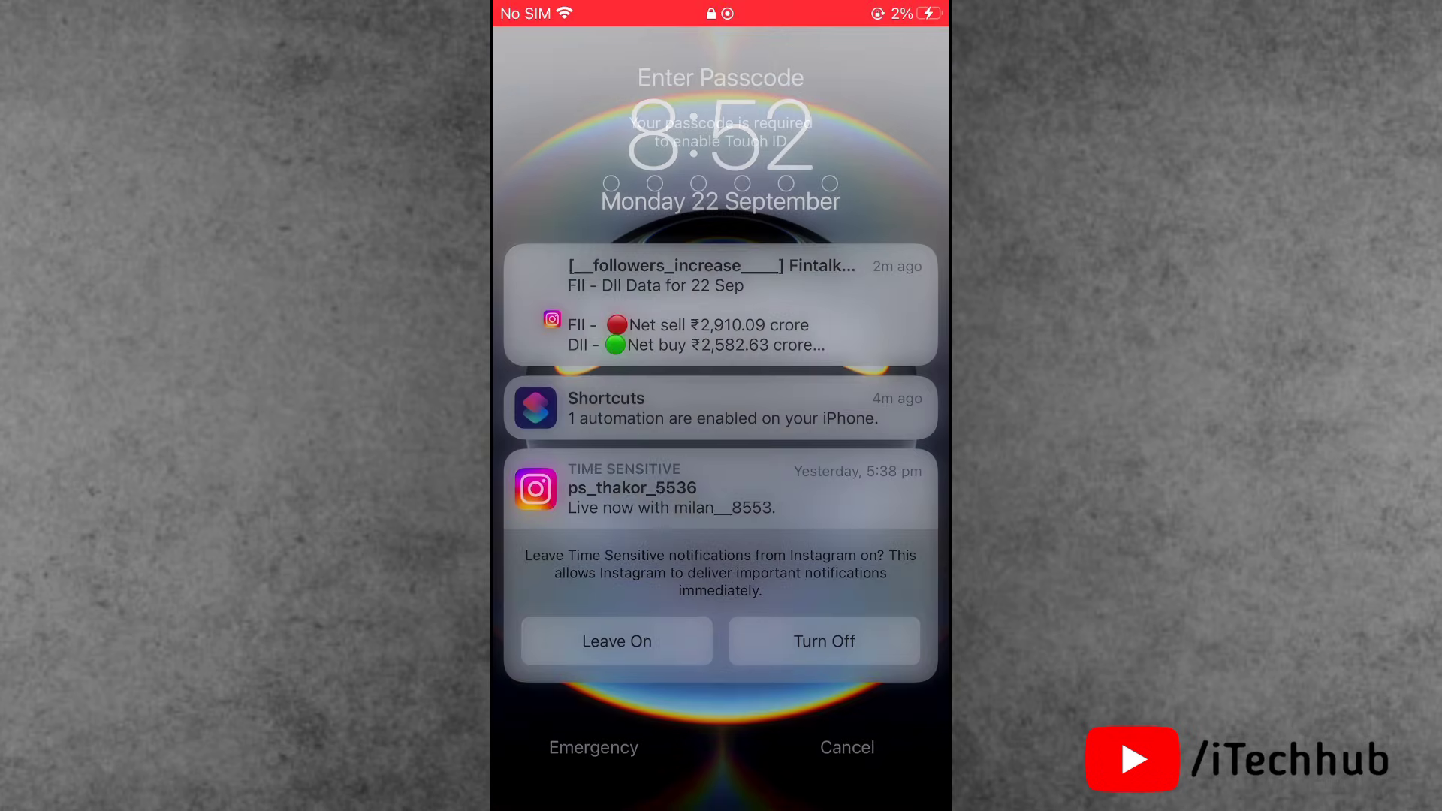